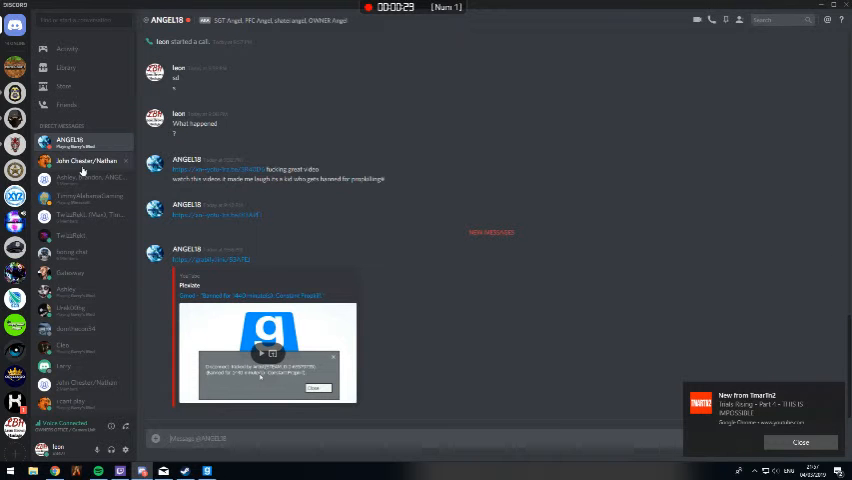
{"action": "mouse_move", "coordinate": [169, 233]}
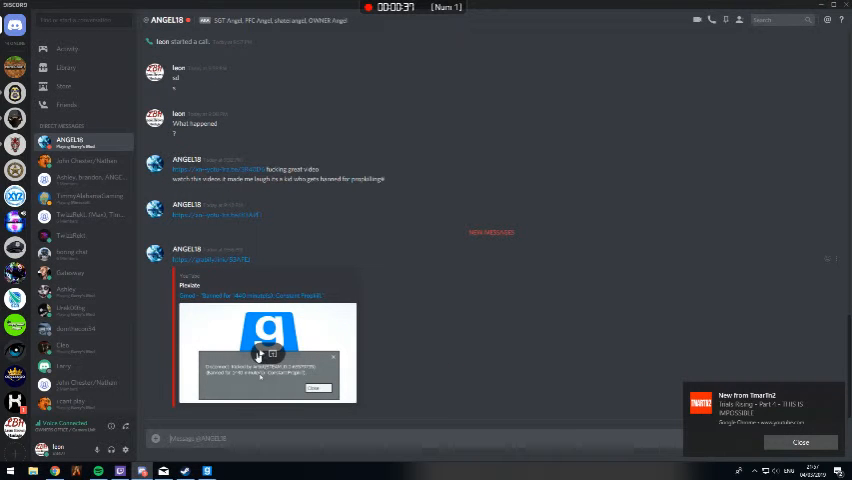
Switch from the ANGEL18 DM to the Gamers United server's #general channel
{"action": "left_click", "coordinate": [259, 353]}
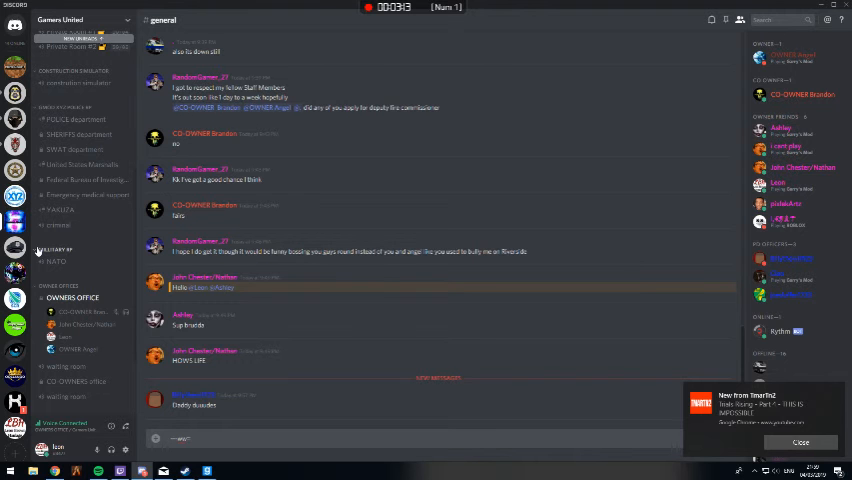
Show the open-windows switcher listing Garry's Mod and Chrome with Alt+Tab
{"action": "key", "text": "alt+tab"}
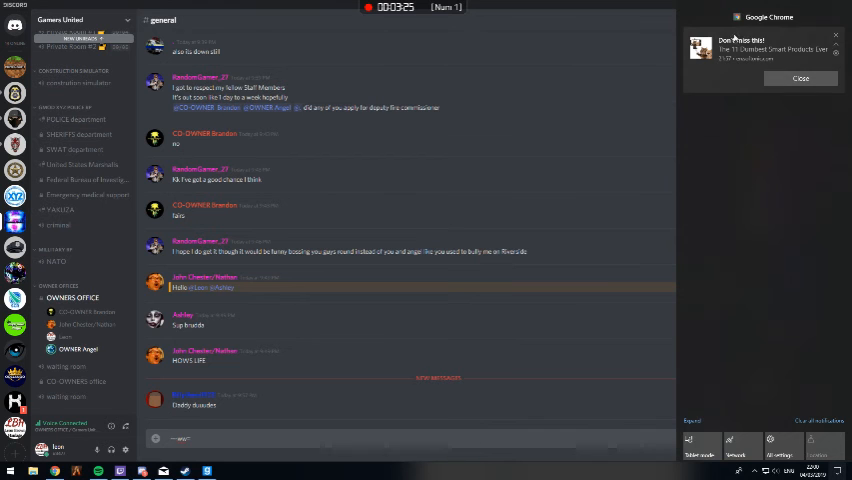
{"action": "key", "text": "alt+tab"}
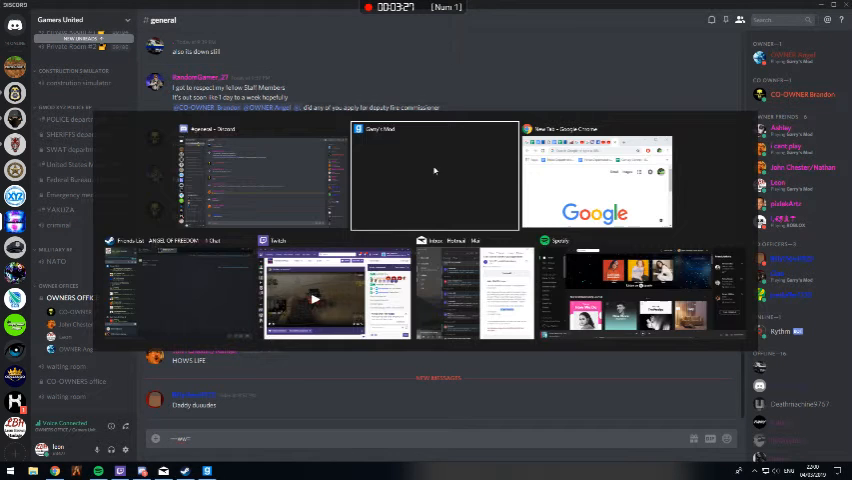